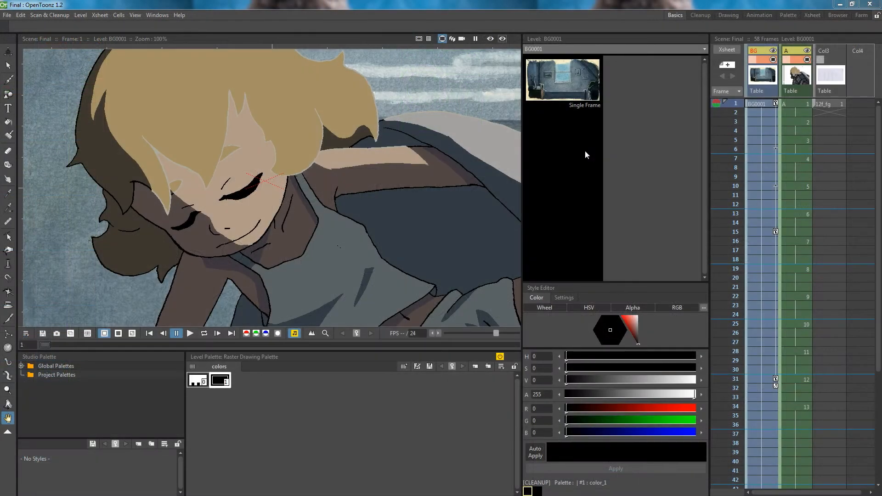
- Tour the Cleanup, Drawing, Animation, Palette, Xsheet, Browser and Farm rooms, then add Omni_Room
click(700, 15)
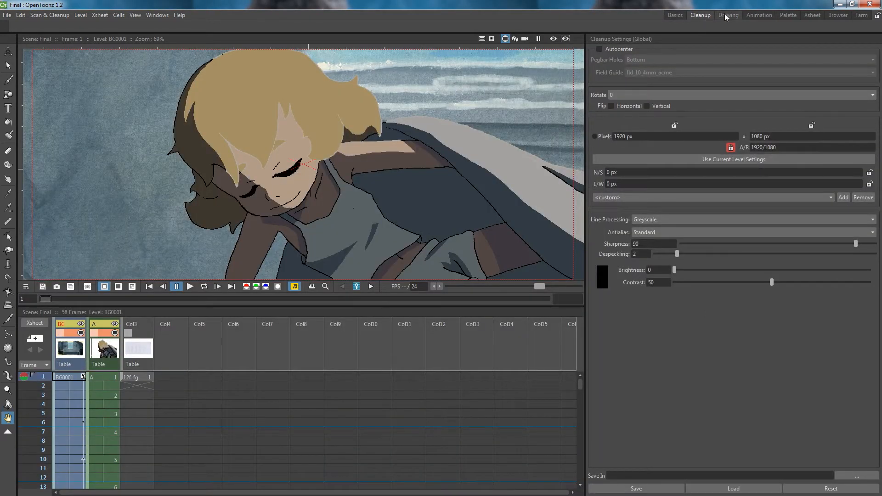
click(728, 15)
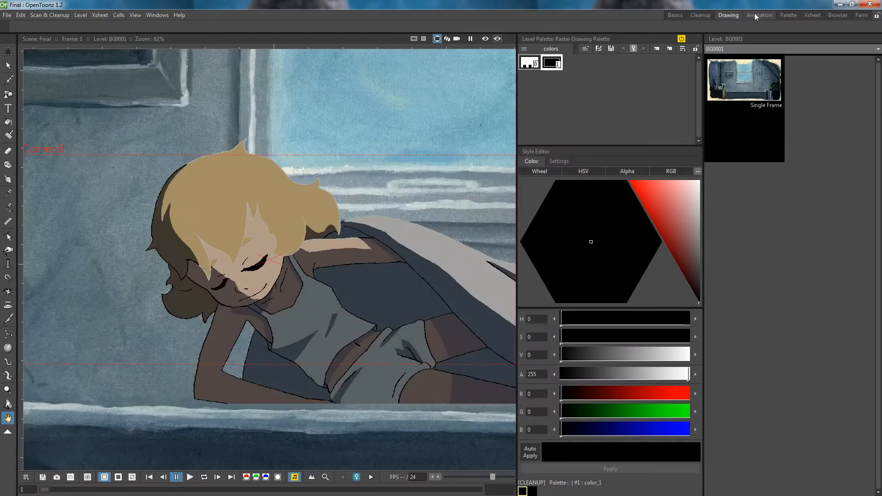
click(759, 15)
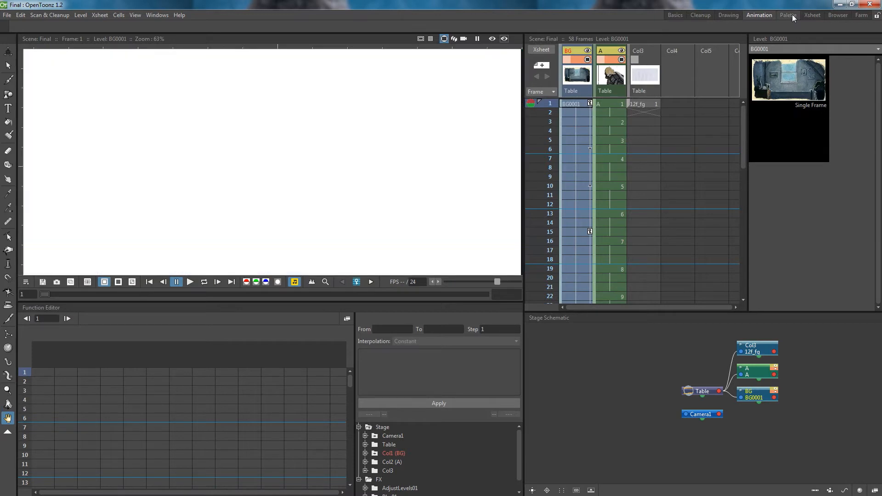
click(785, 15)
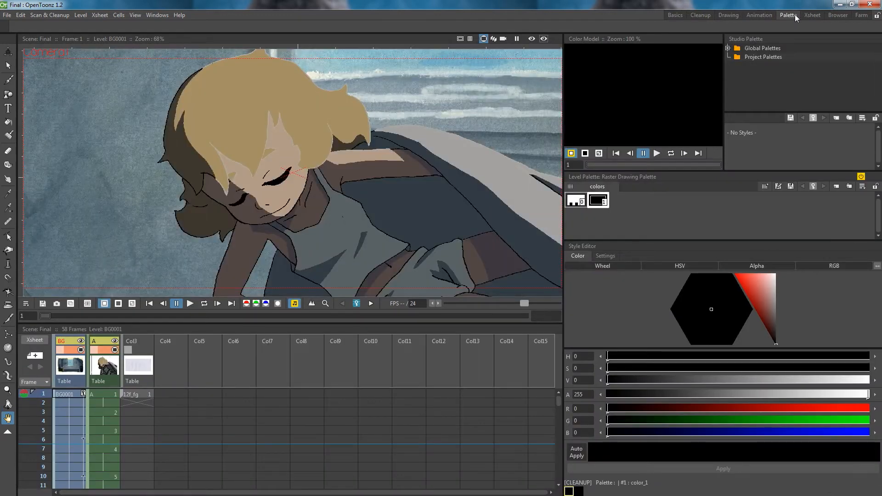
click(812, 16)
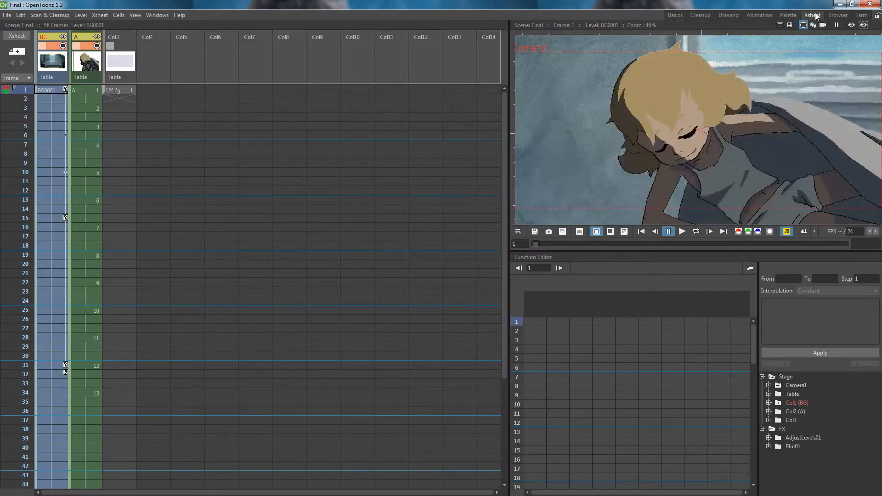
click(838, 16)
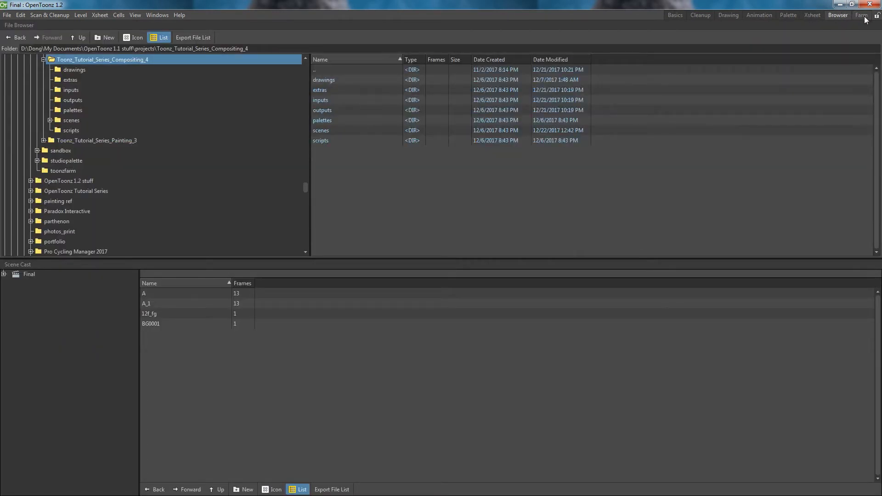
click(864, 15)
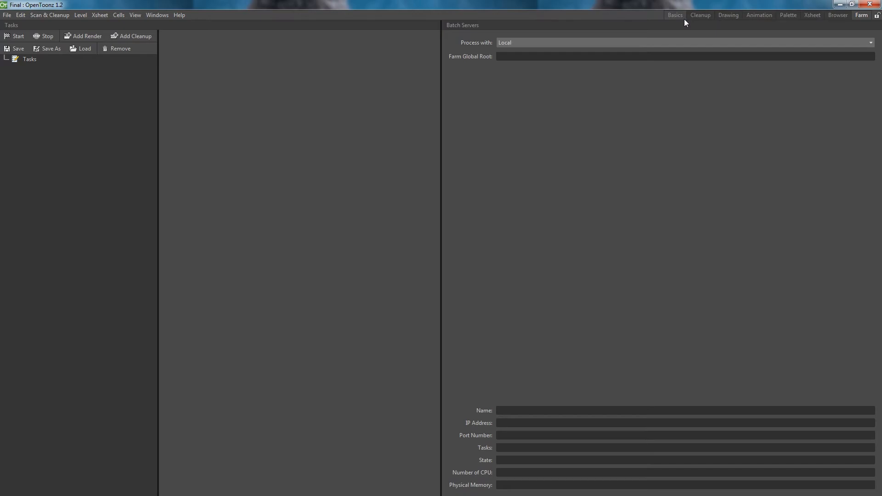
click(674, 15)
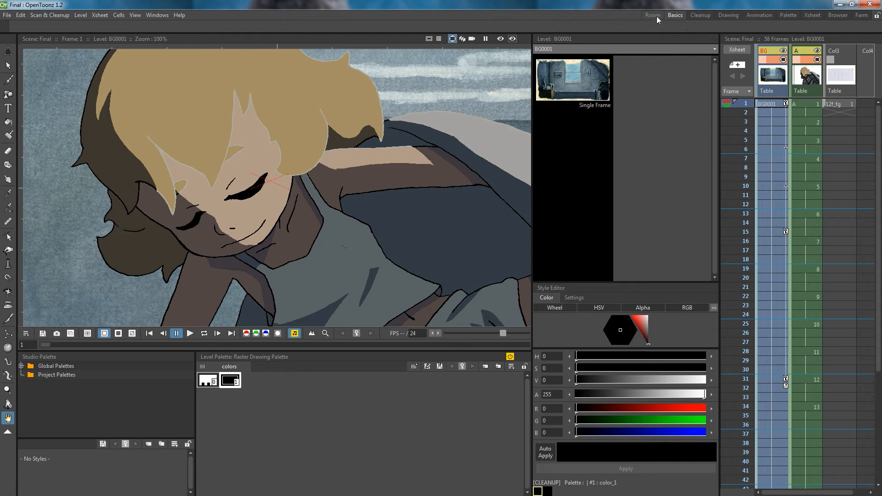
click(652, 15)
text(Omni_)
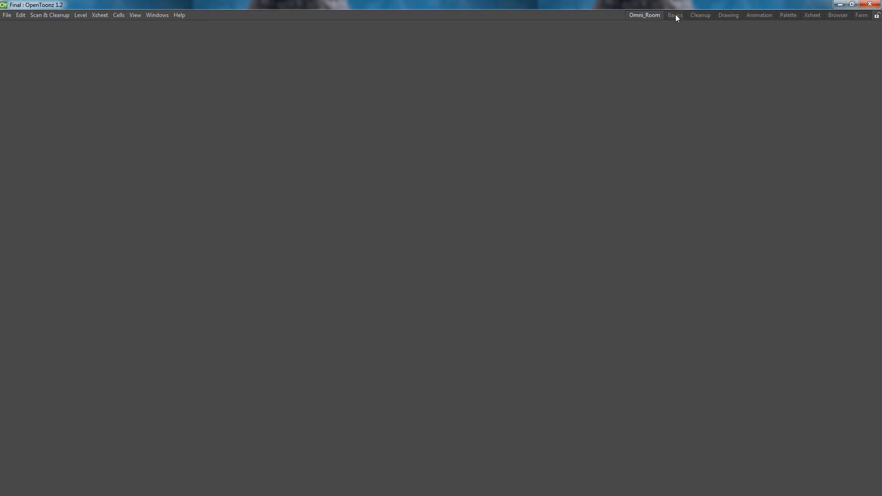
- Add the Color Model window to Omni_Room from the Windows menu, then reopen the menu
click(157, 15)
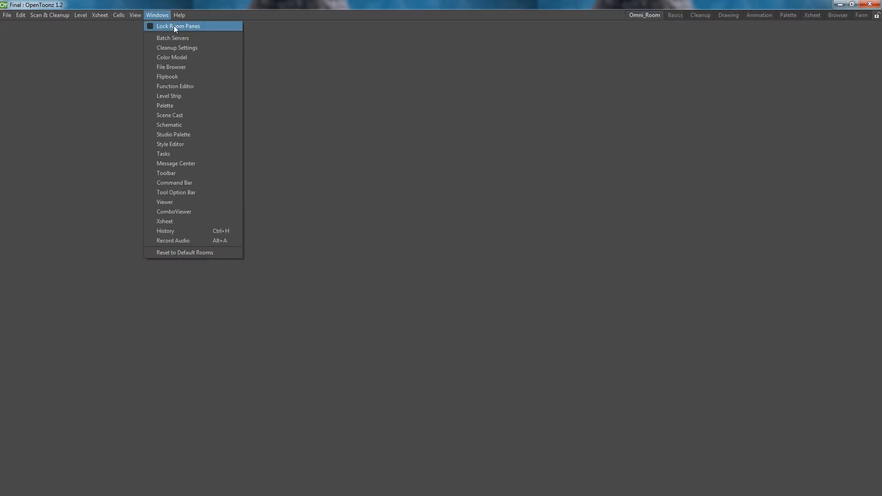
mouse_move(180, 64)
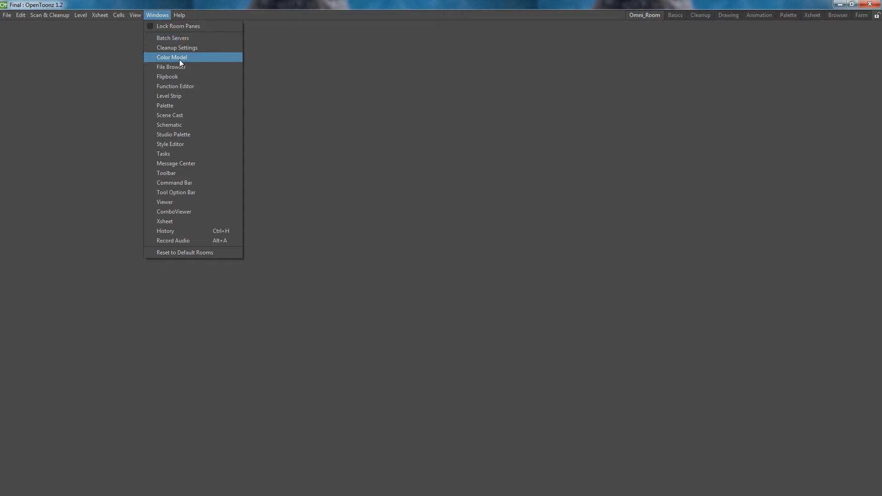
click(171, 57)
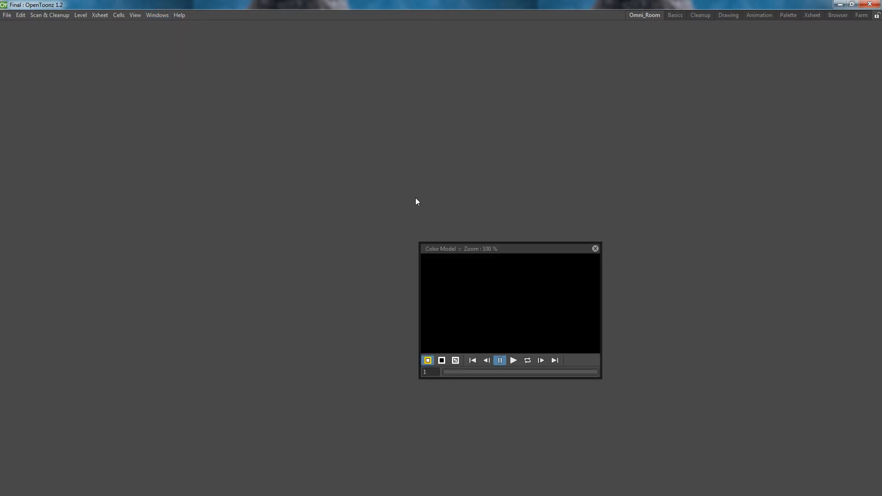
click(157, 15)
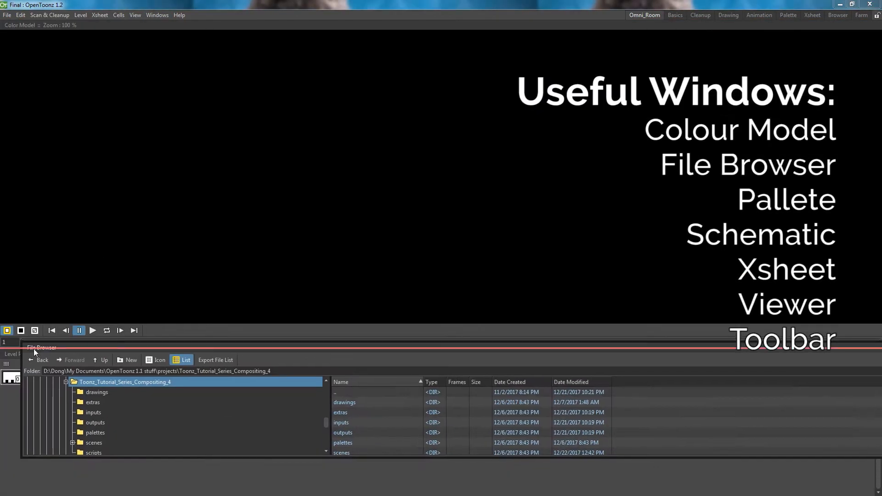
- Add the remaining windows from the Windows menu to Omni_Room
click(156, 15)
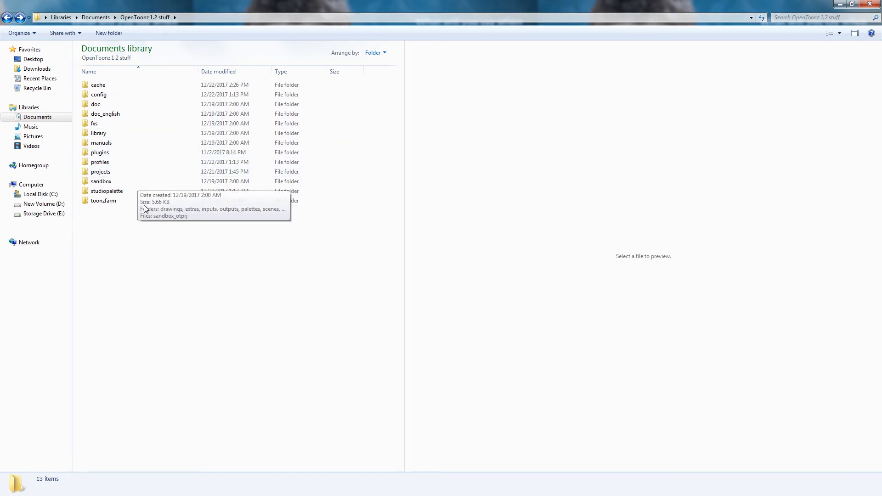
- Archive all selected folders into 'OpenToonz 1.2 stuff.rar'
right_click(97, 85)
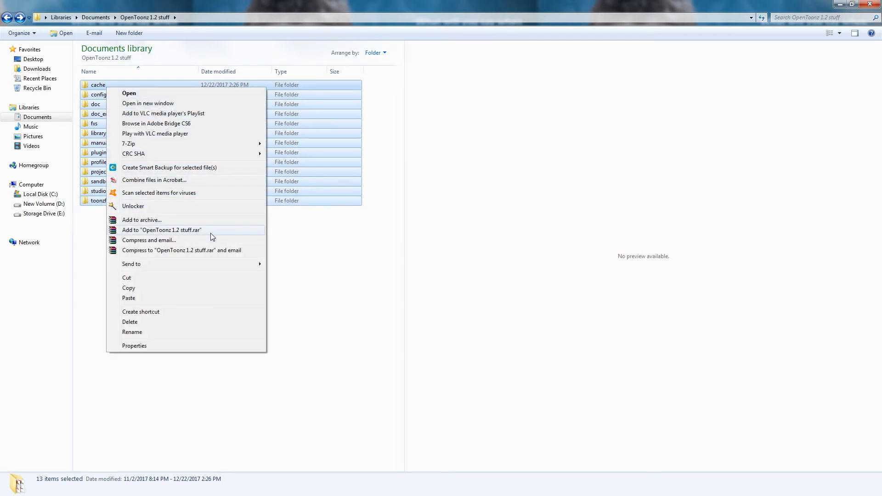
click(161, 229)
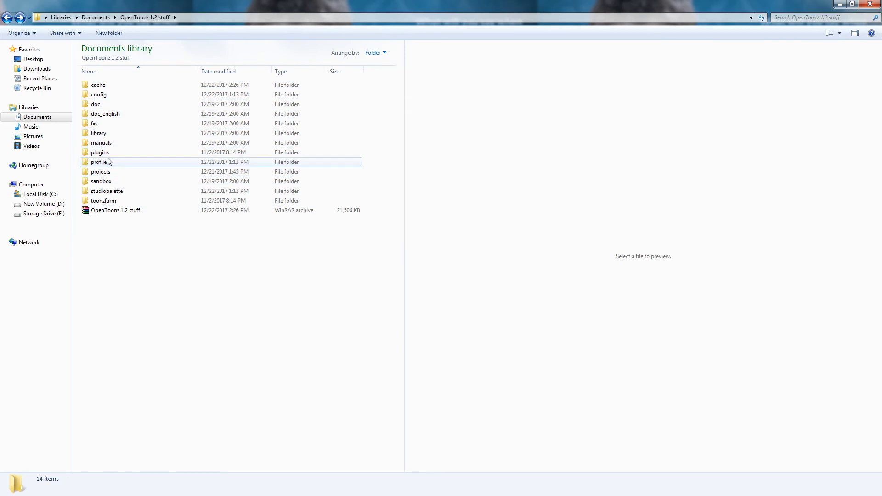
- In profiles > layouts, rename the StudioGhibli rooms folder to 'Default'
double_click(97, 161)
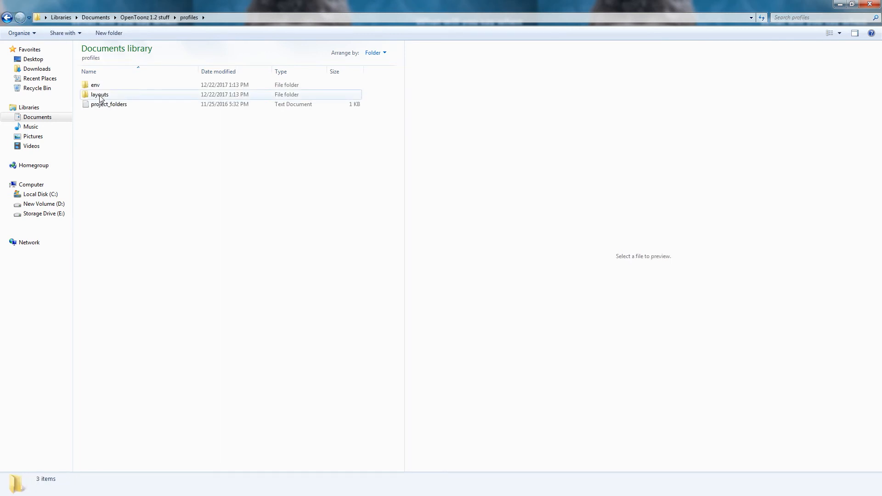
double_click(99, 94)
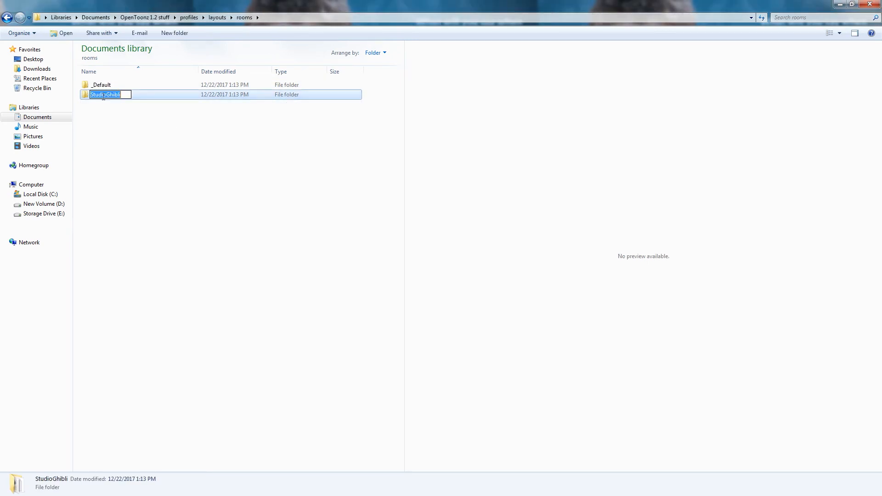
text(Default)
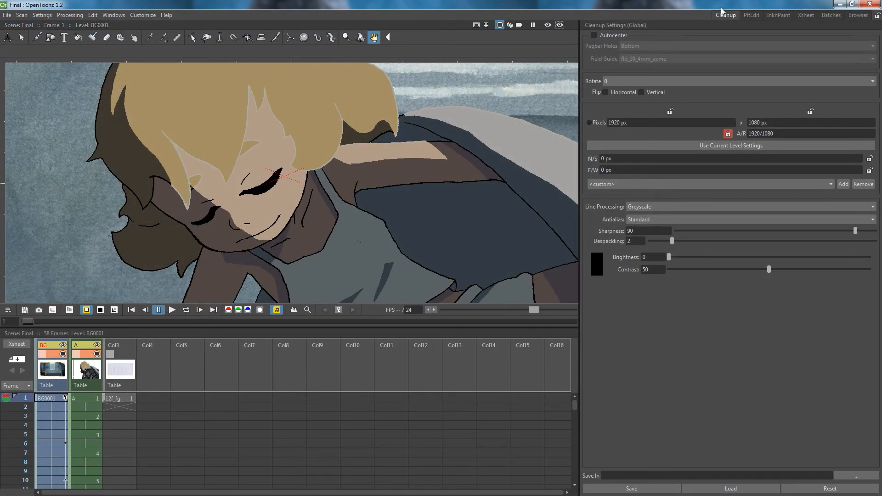
mouse_move(303, 237)
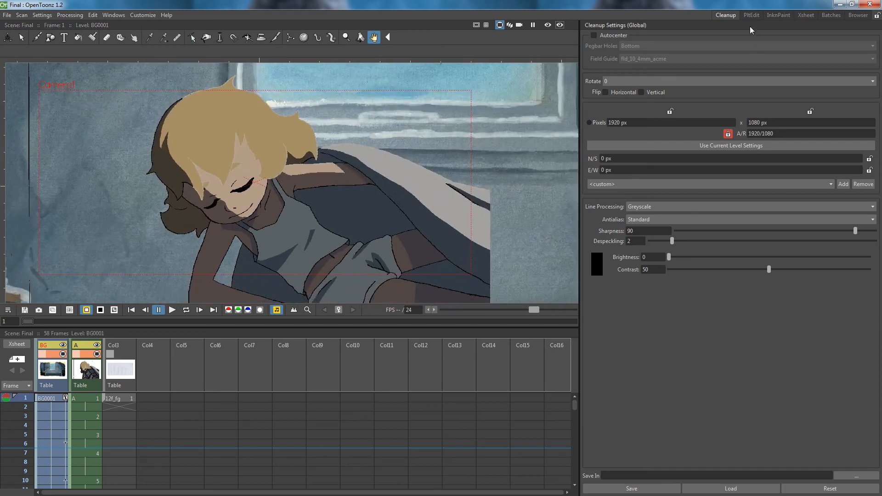
click(778, 15)
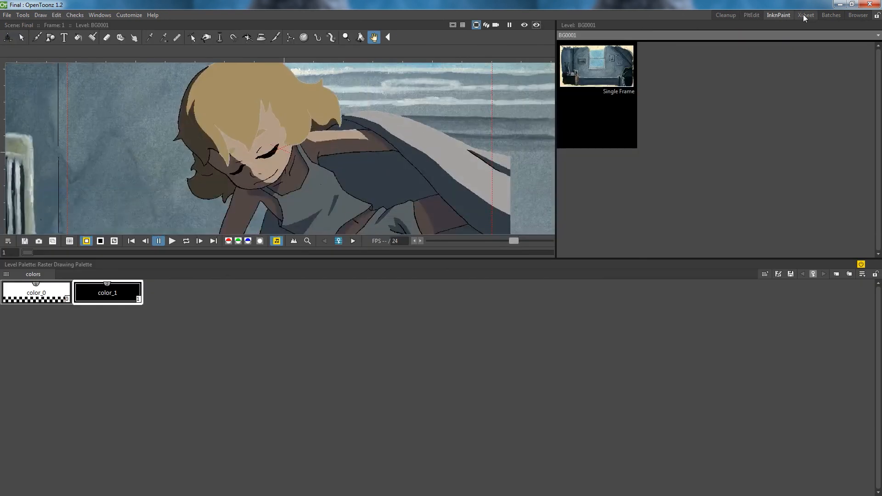
click(830, 15)
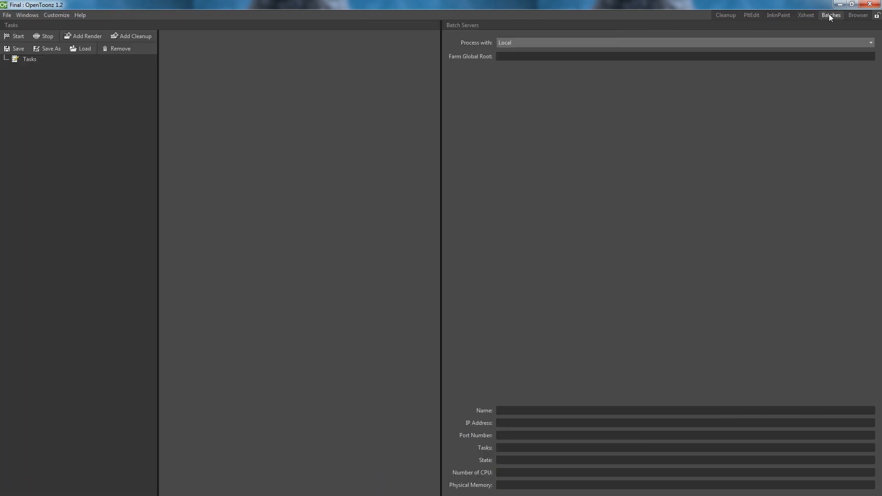
click(858, 15)
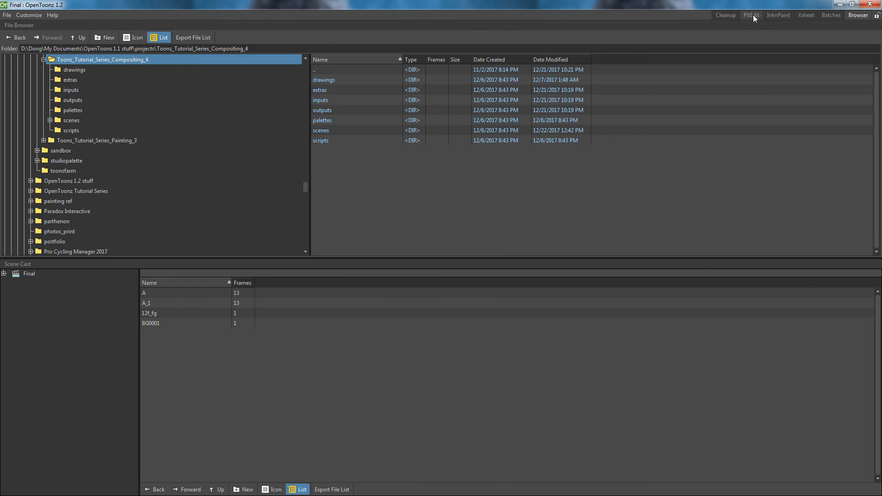
click(726, 15)
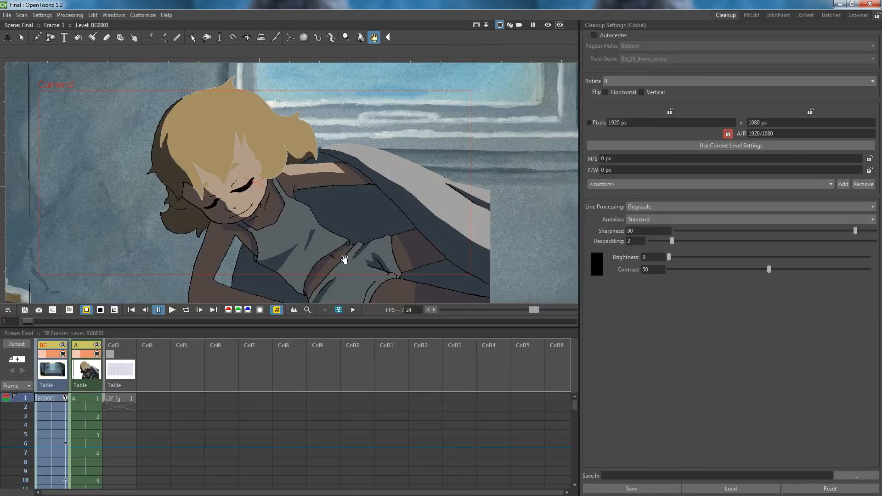